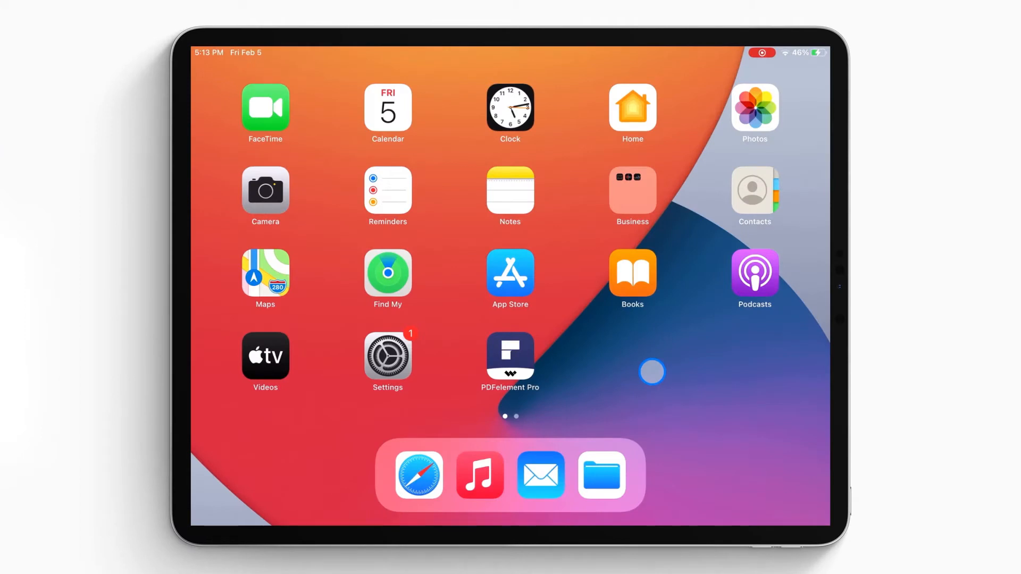
- Launch PDFelement Pro from the Home Screen to show the company form PDF
{"action": "left_click", "coordinate": [601, 475]}
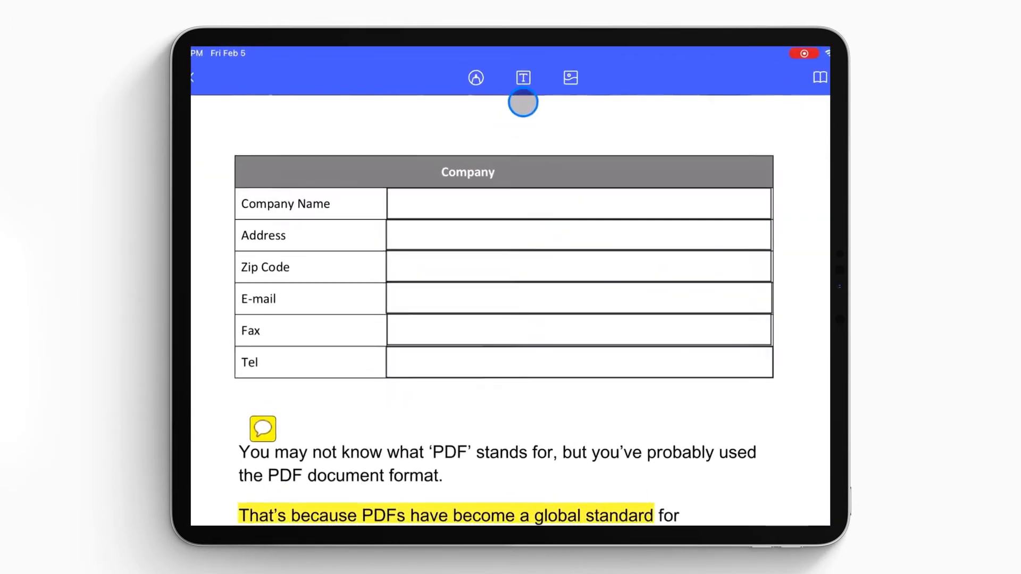
- Enter text-editing mode and add 'Information' after the 'Company' header
{"action": "left_click", "coordinate": [523, 78]}
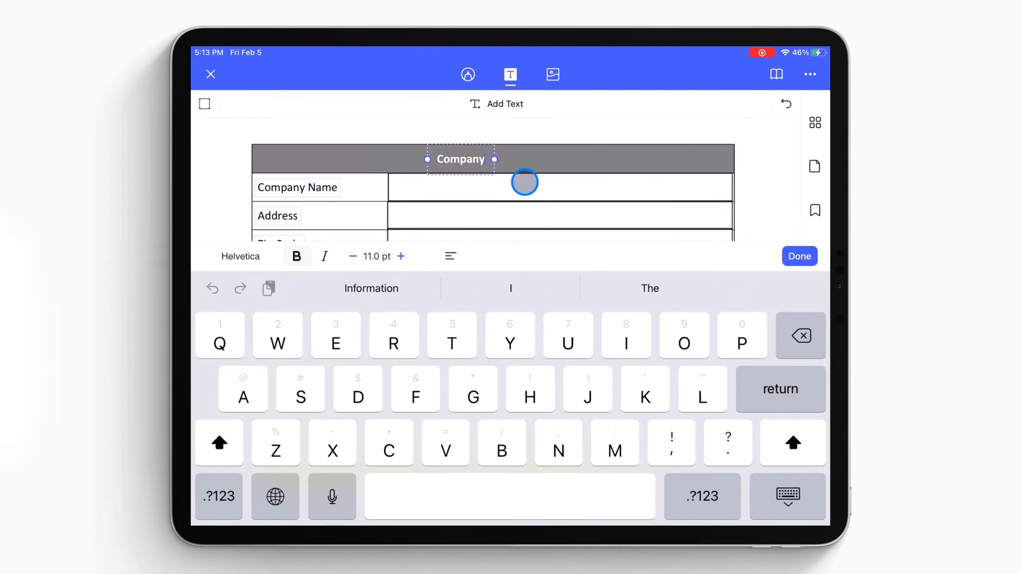
{"action": "type", "text": "Information"}
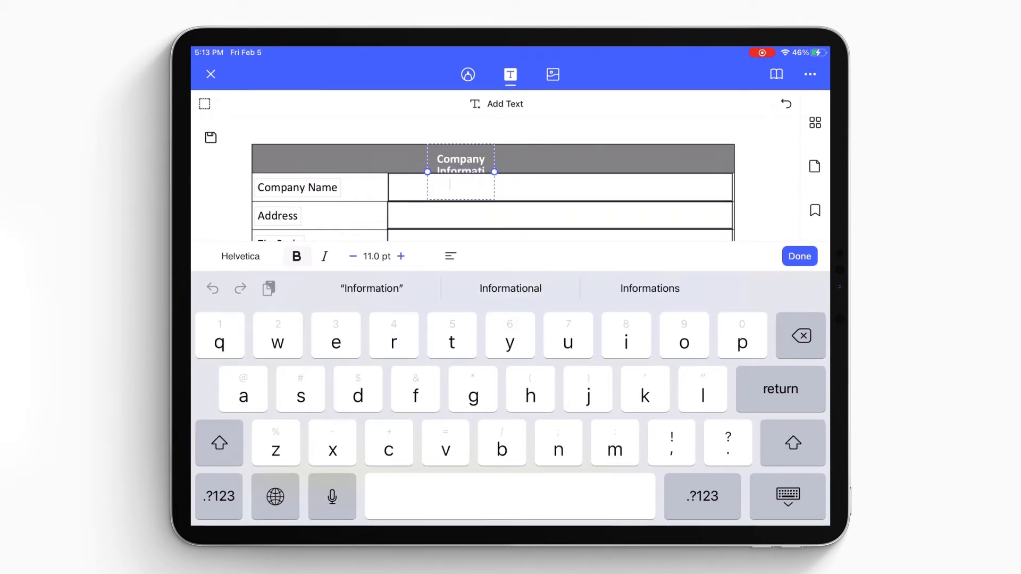
- Keep the header in bold Helvetica and raise its size from 11 pt to 13 pt
{"action": "left_click", "coordinate": [240, 256]}
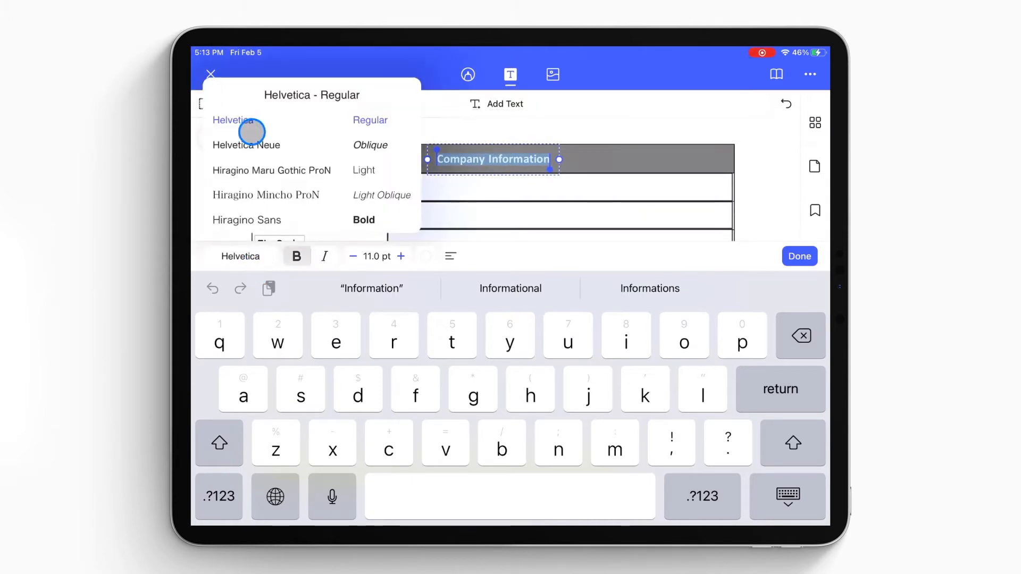
{"action": "left_click", "coordinate": [400, 256]}
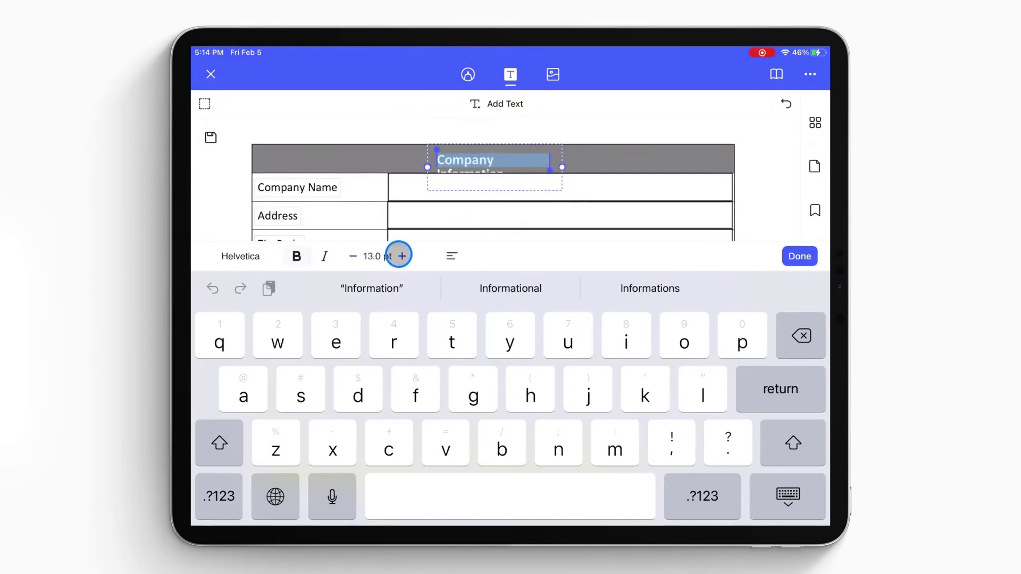
{"action": "left_click", "coordinate": [451, 255]}
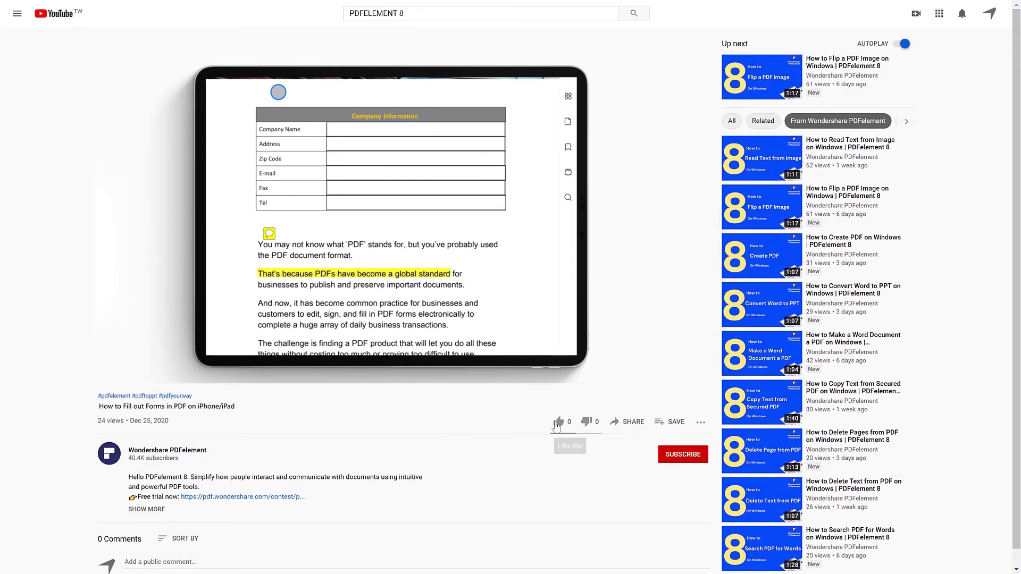
- Like the tutorial video and subscribe to the Wondershare PDFelement channel
{"action": "left_click", "coordinate": [557, 422]}
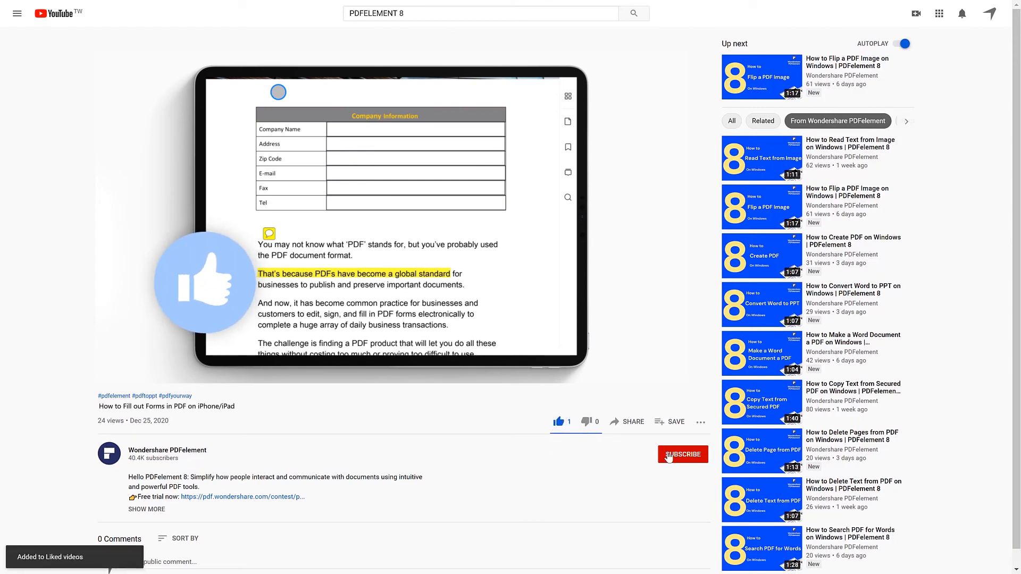
{"action": "left_click", "coordinate": [682, 454]}
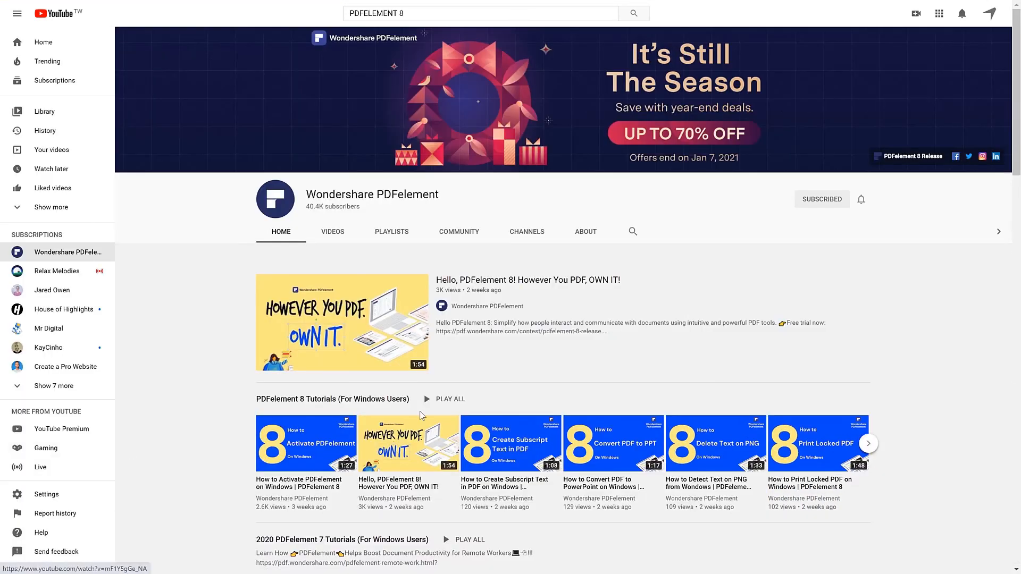
- Scroll the channel page down to the PDFelement Mobile Apps playlist
{"action": "scroll", "scroll_direction": "down", "scroll_amount": 3}
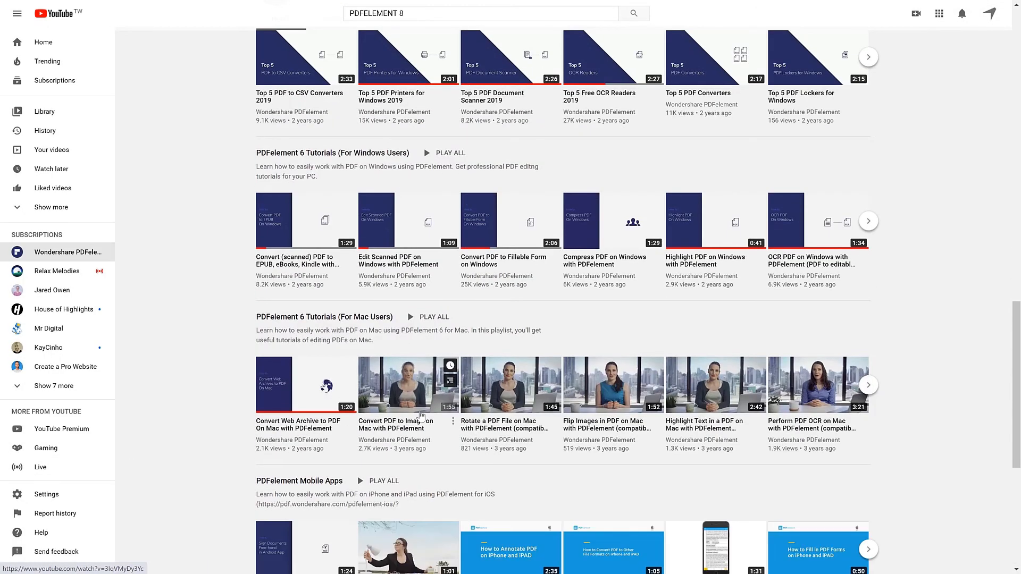